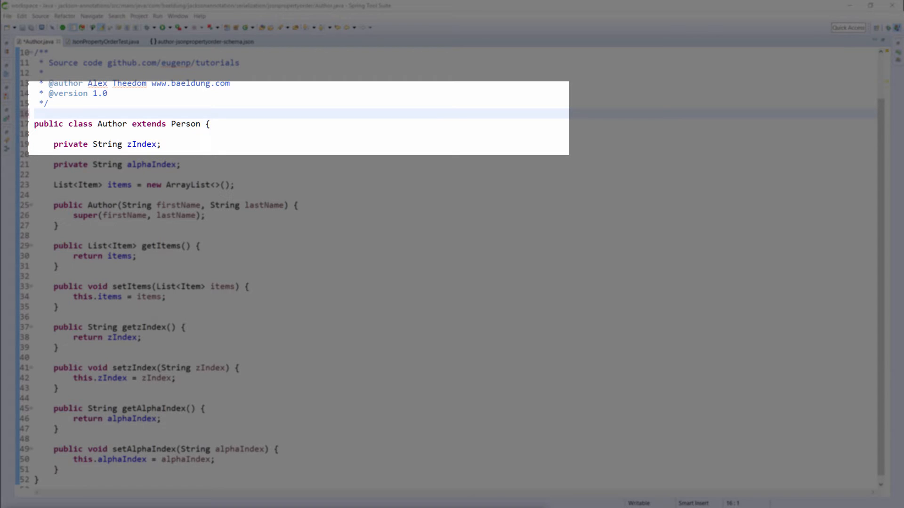
pyautogui.write('@Js')
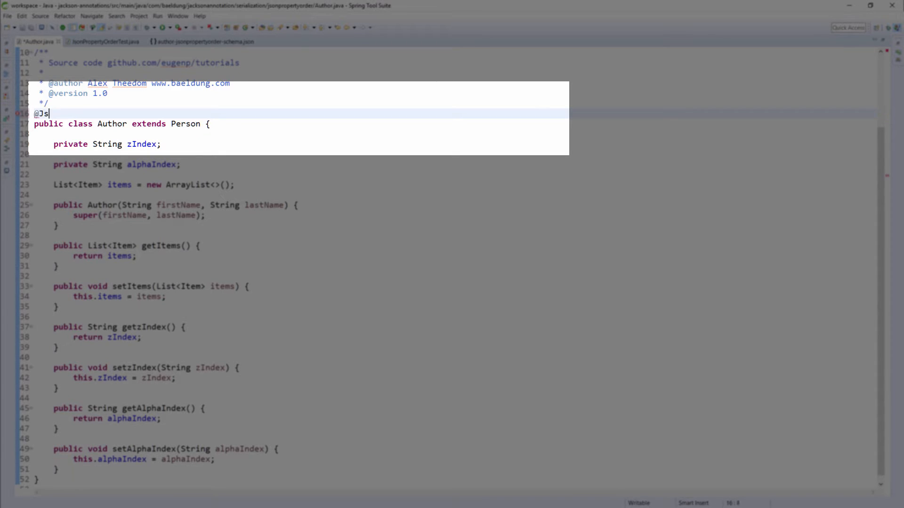
pyautogui.write('onPropertyOrder')
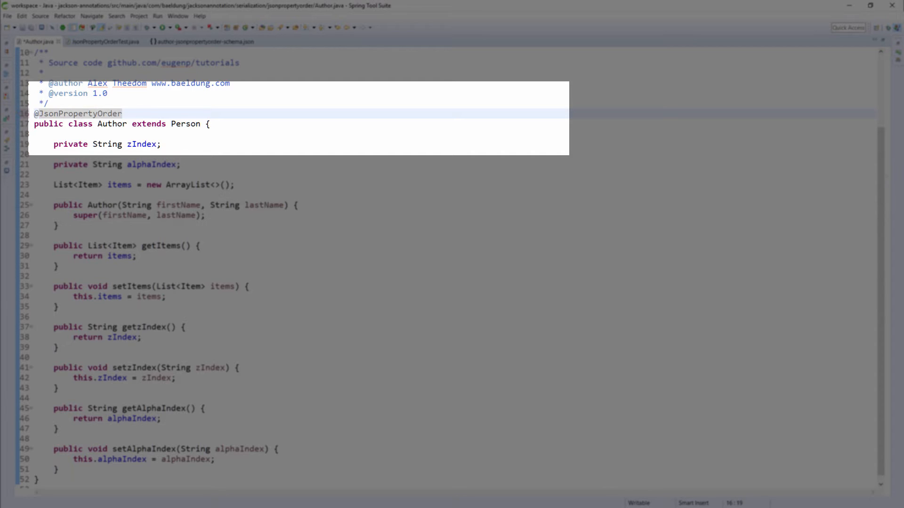
pyautogui.write('(value = {})')
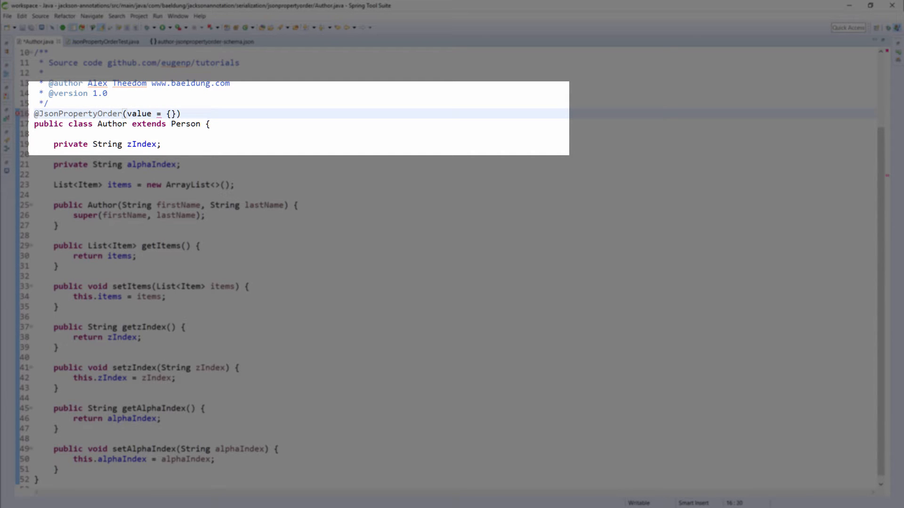
pyautogui.write('"items","')
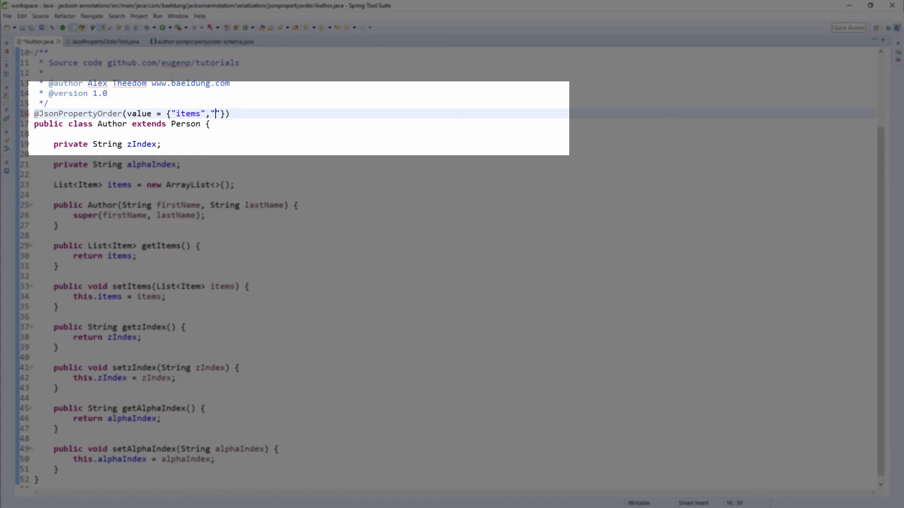
pyautogui.write('firstName","las')
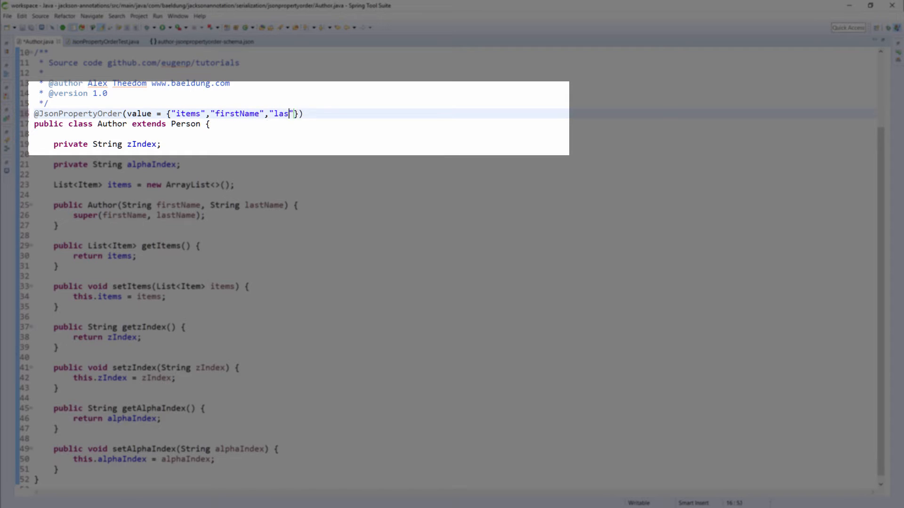
pyautogui.write('tName","id"')
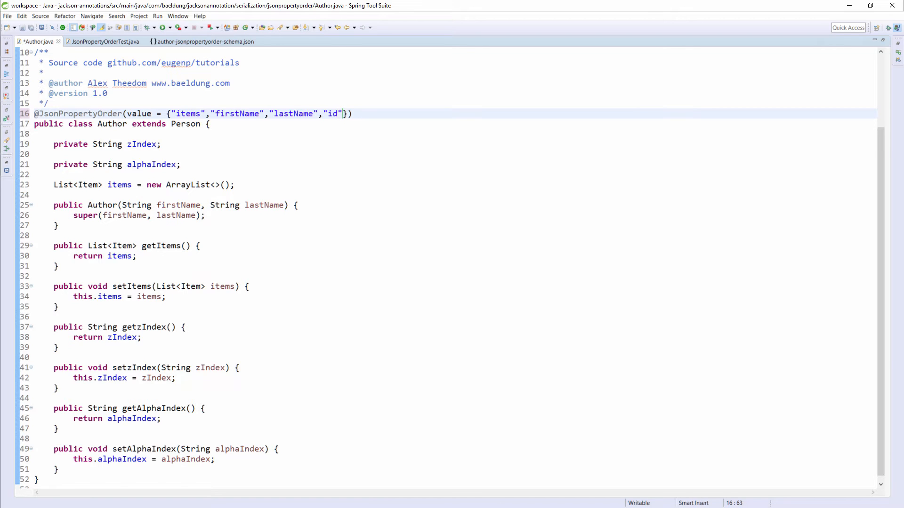
pyautogui.write(', alphabetic = true')
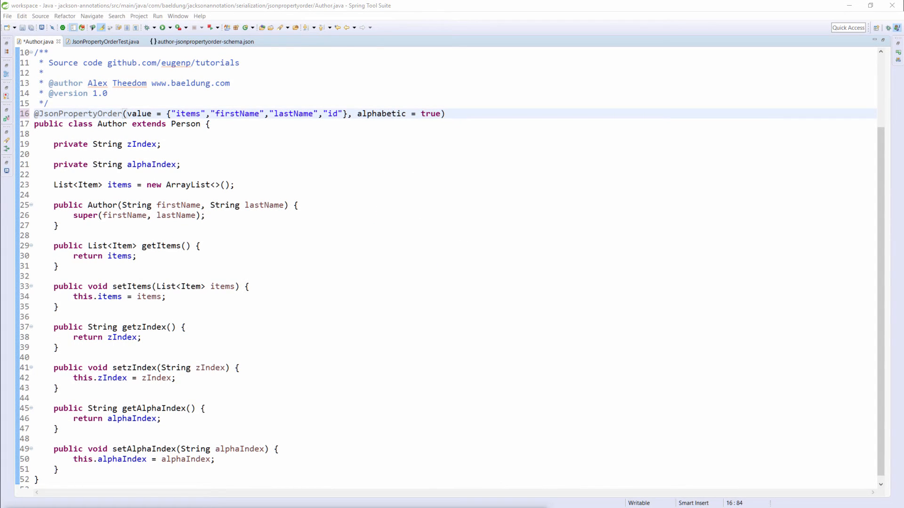
# - Switch to the JsonPropertyOrderTest test class
pyautogui.click(105, 41)
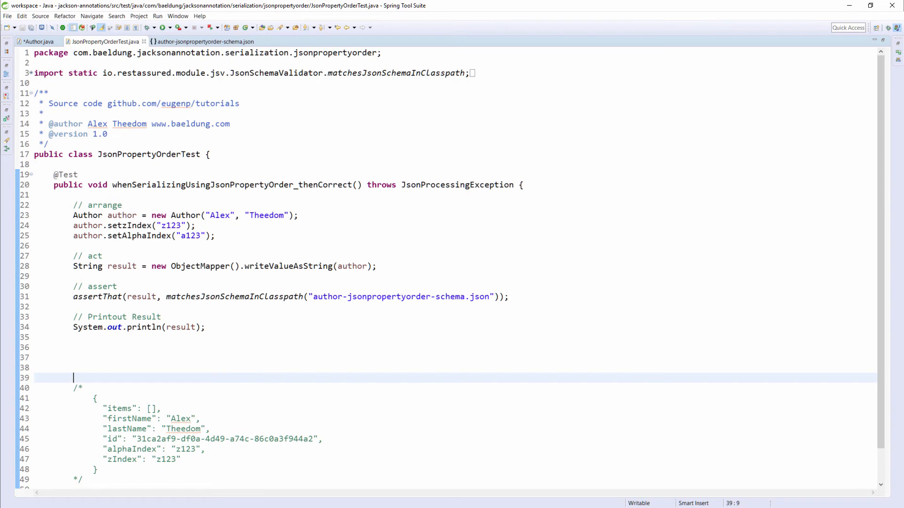
# - View author-jsonpropertyorder-schema.json, then rerun JsonPropertyOrderTest from the test class
pyautogui.click(203, 42)
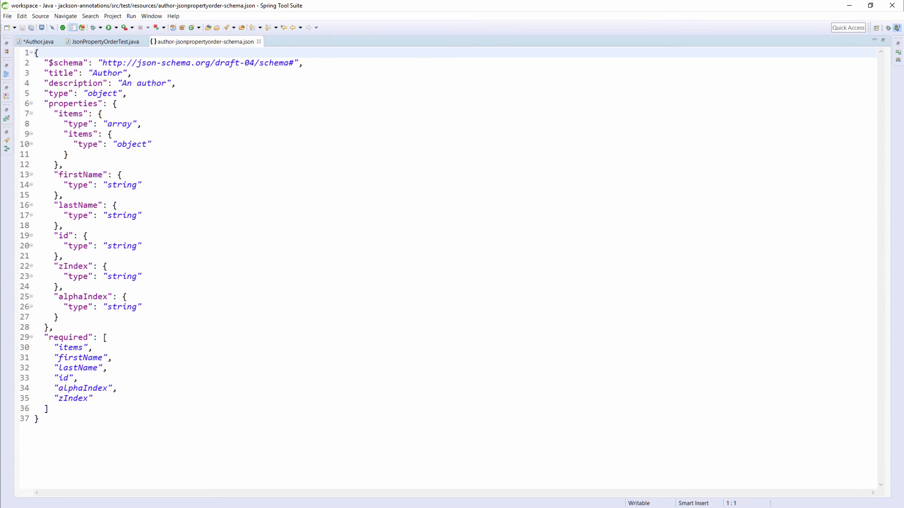
pyautogui.click(148, 28)
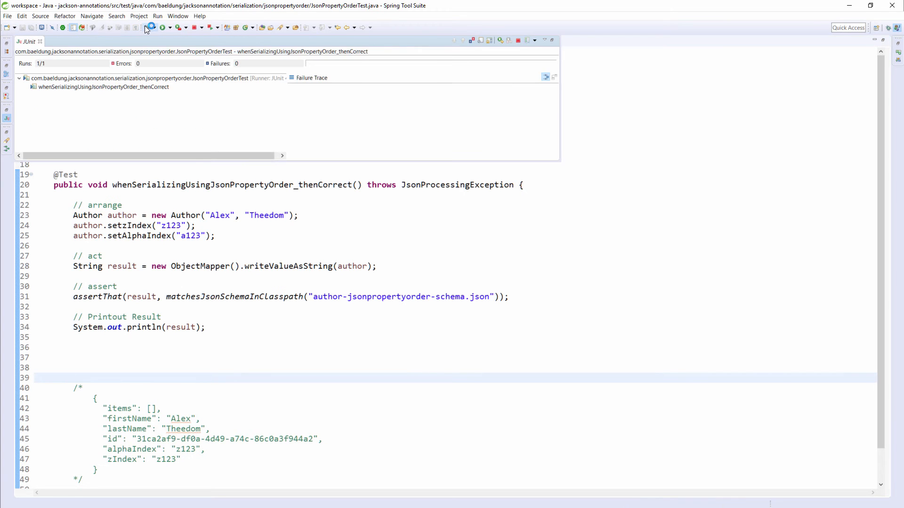
pyautogui.click(163, 28)
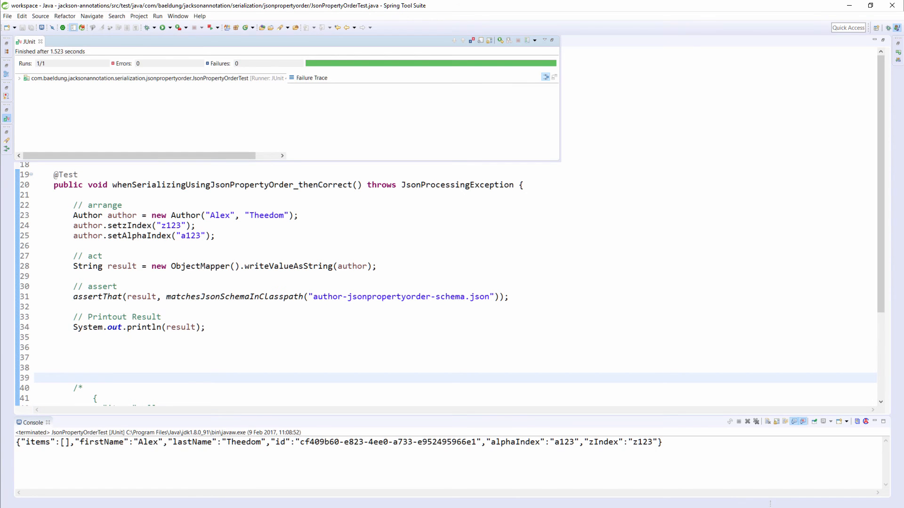